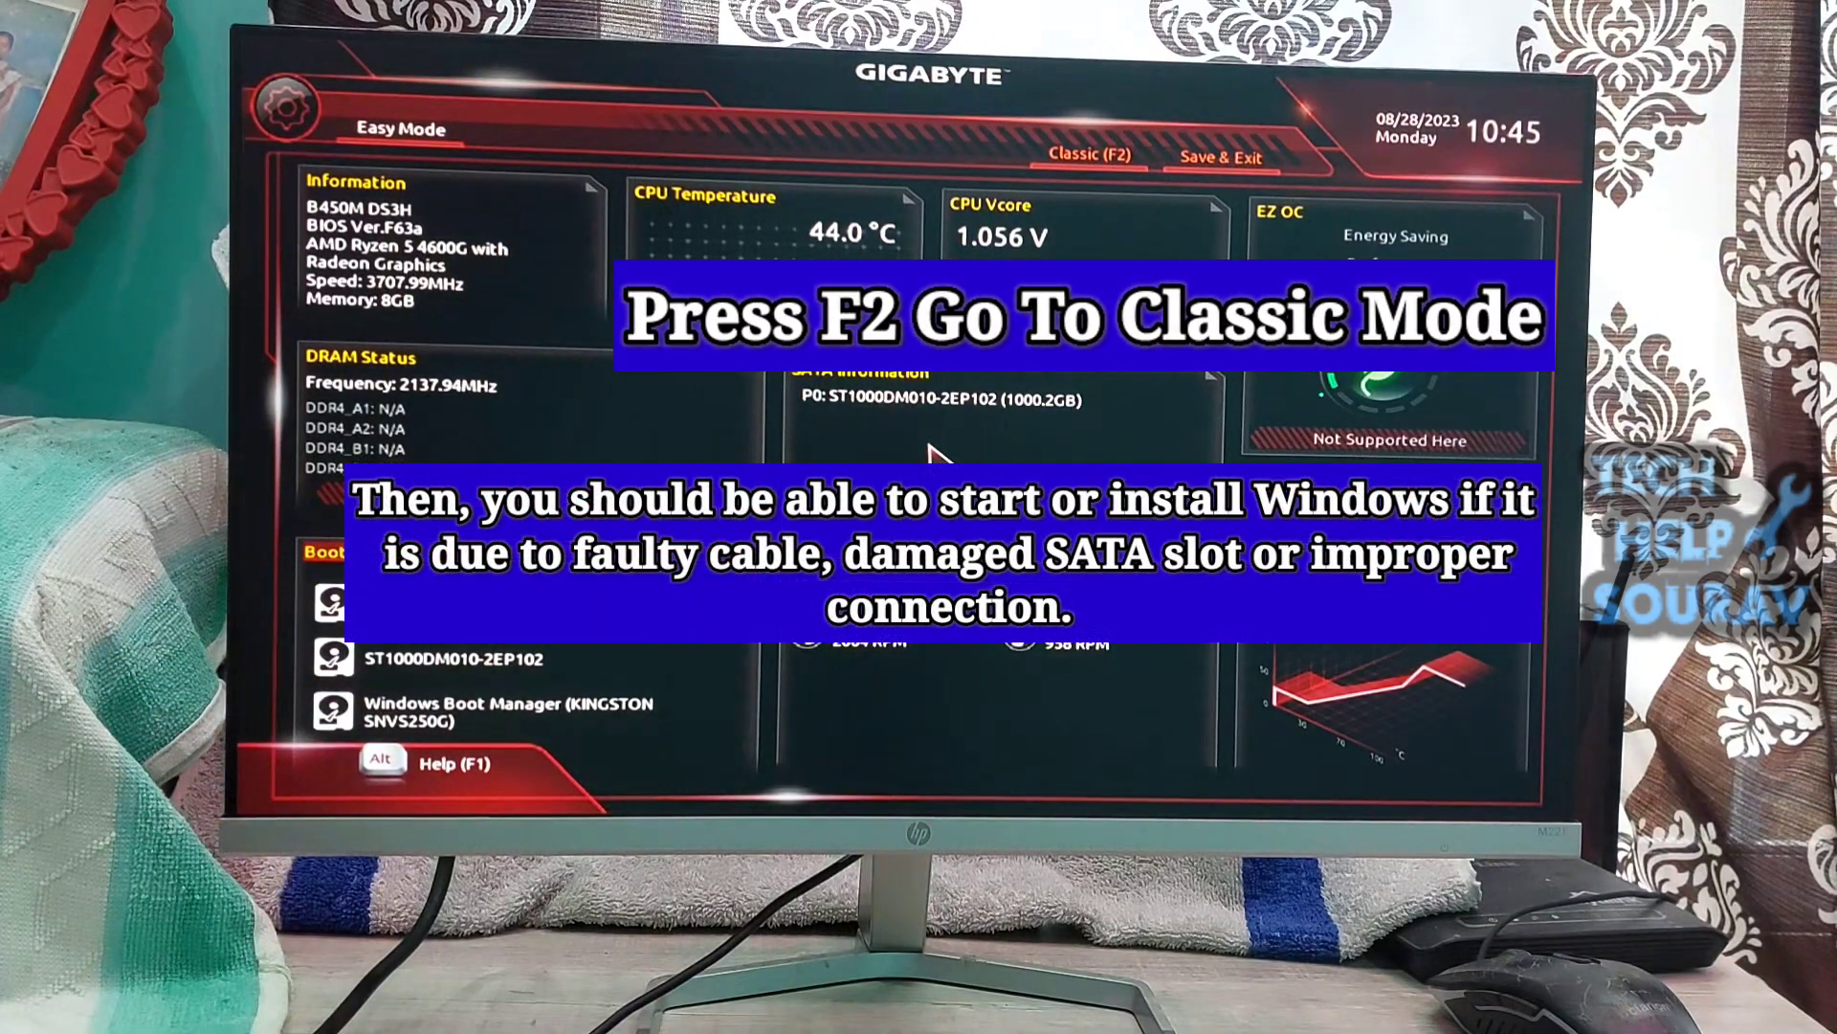
- Leave Easy Mode for Classic Mode with F2, landing on the M.I.T. tab
key(f2)
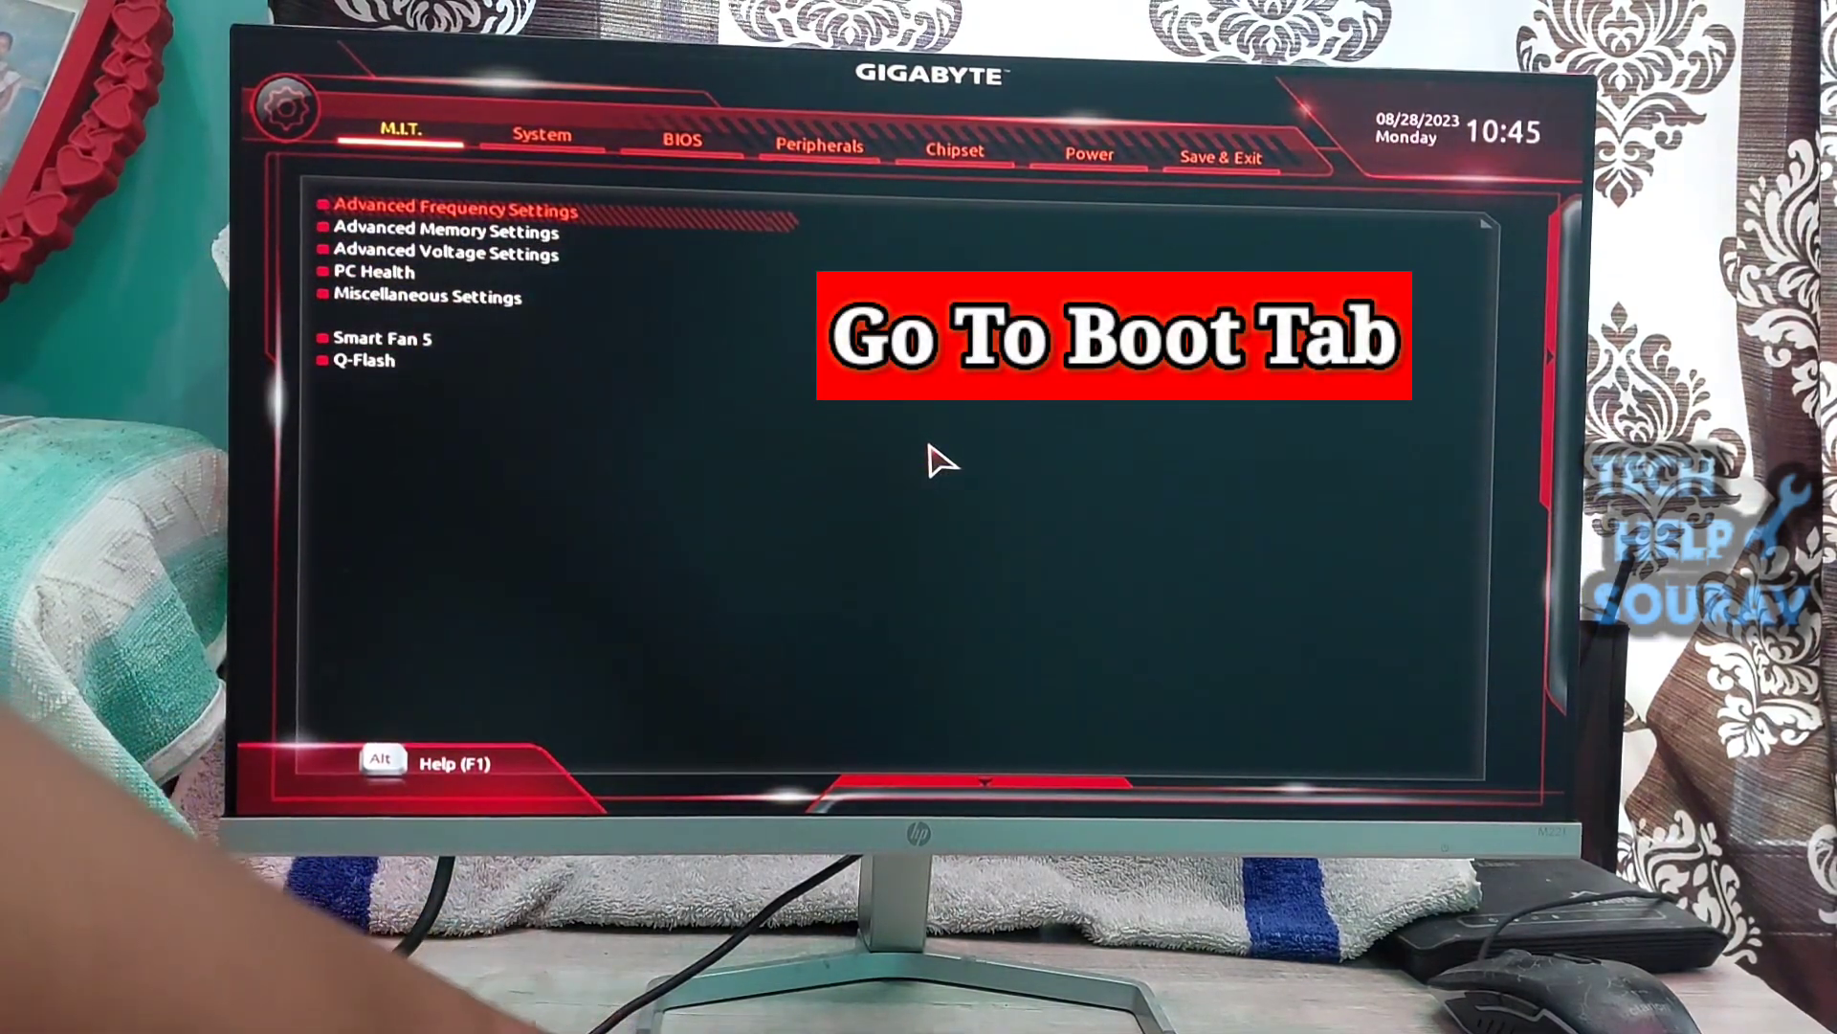
- Set Boot Option #1 to Windows Boot Manager (KINGSTON SNVS250G) on the BIOS tab
click(679, 139)
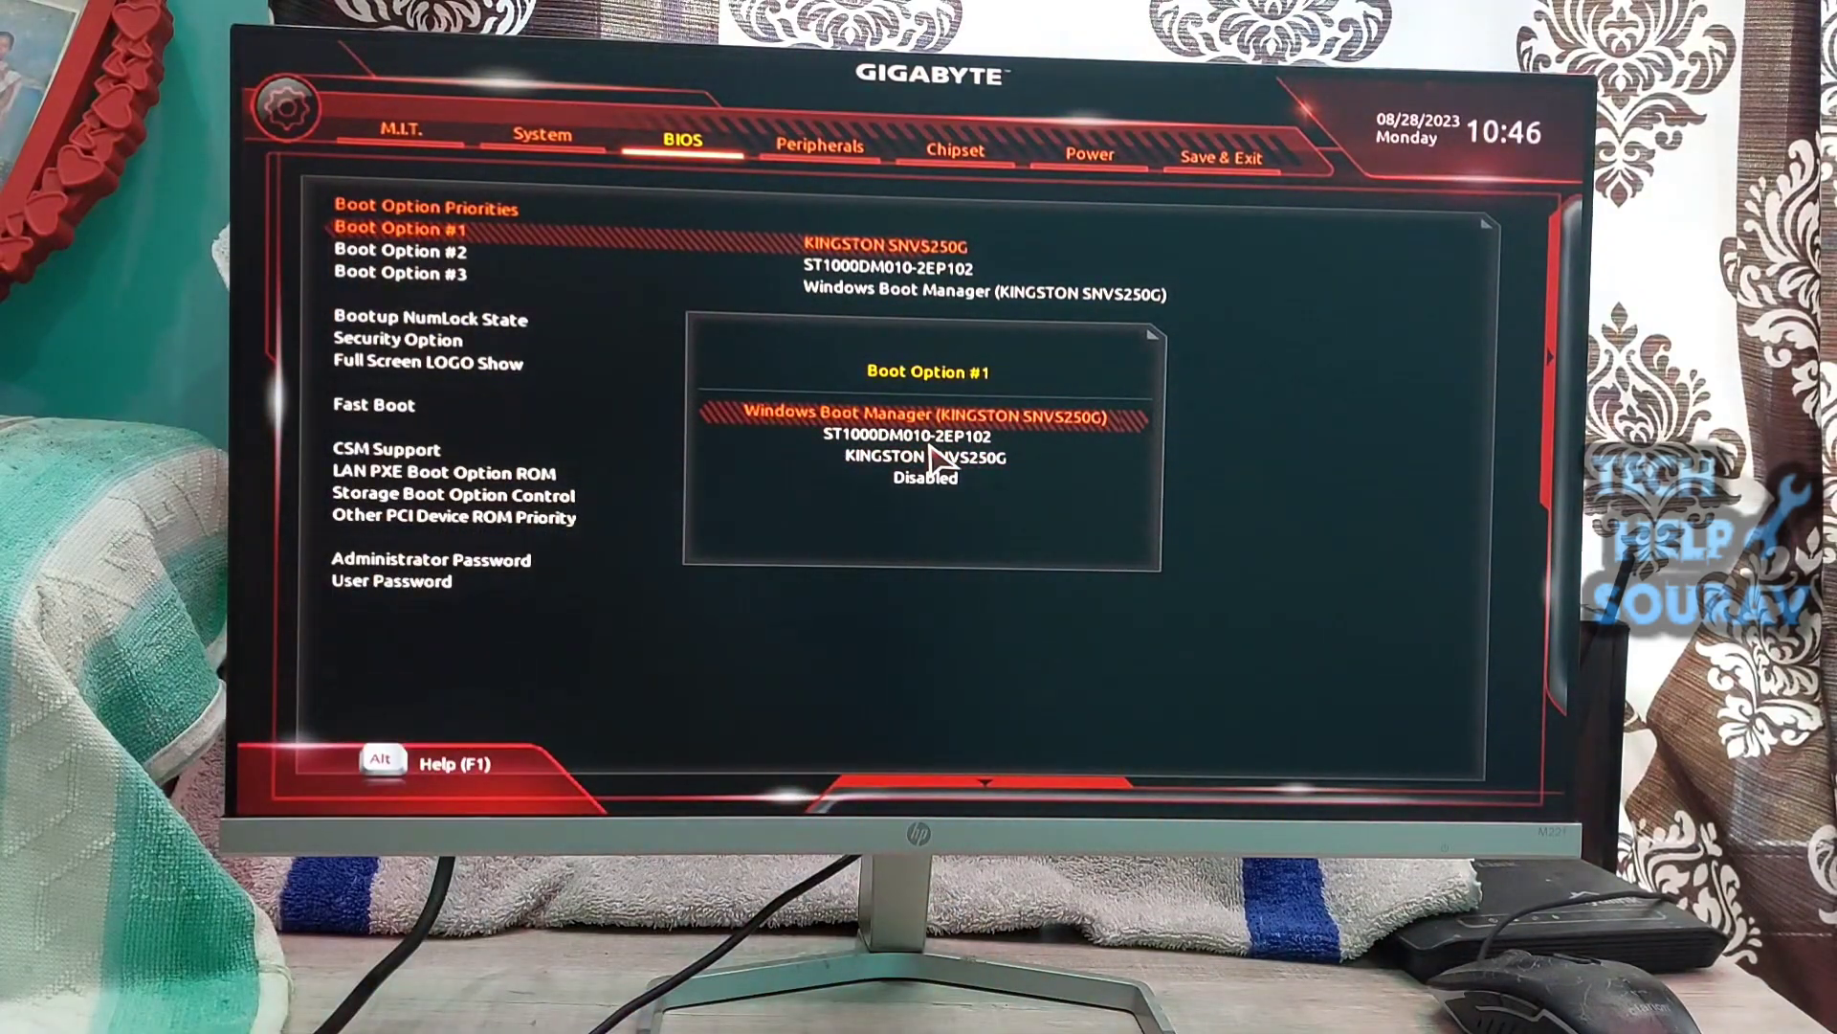
click(926, 420)
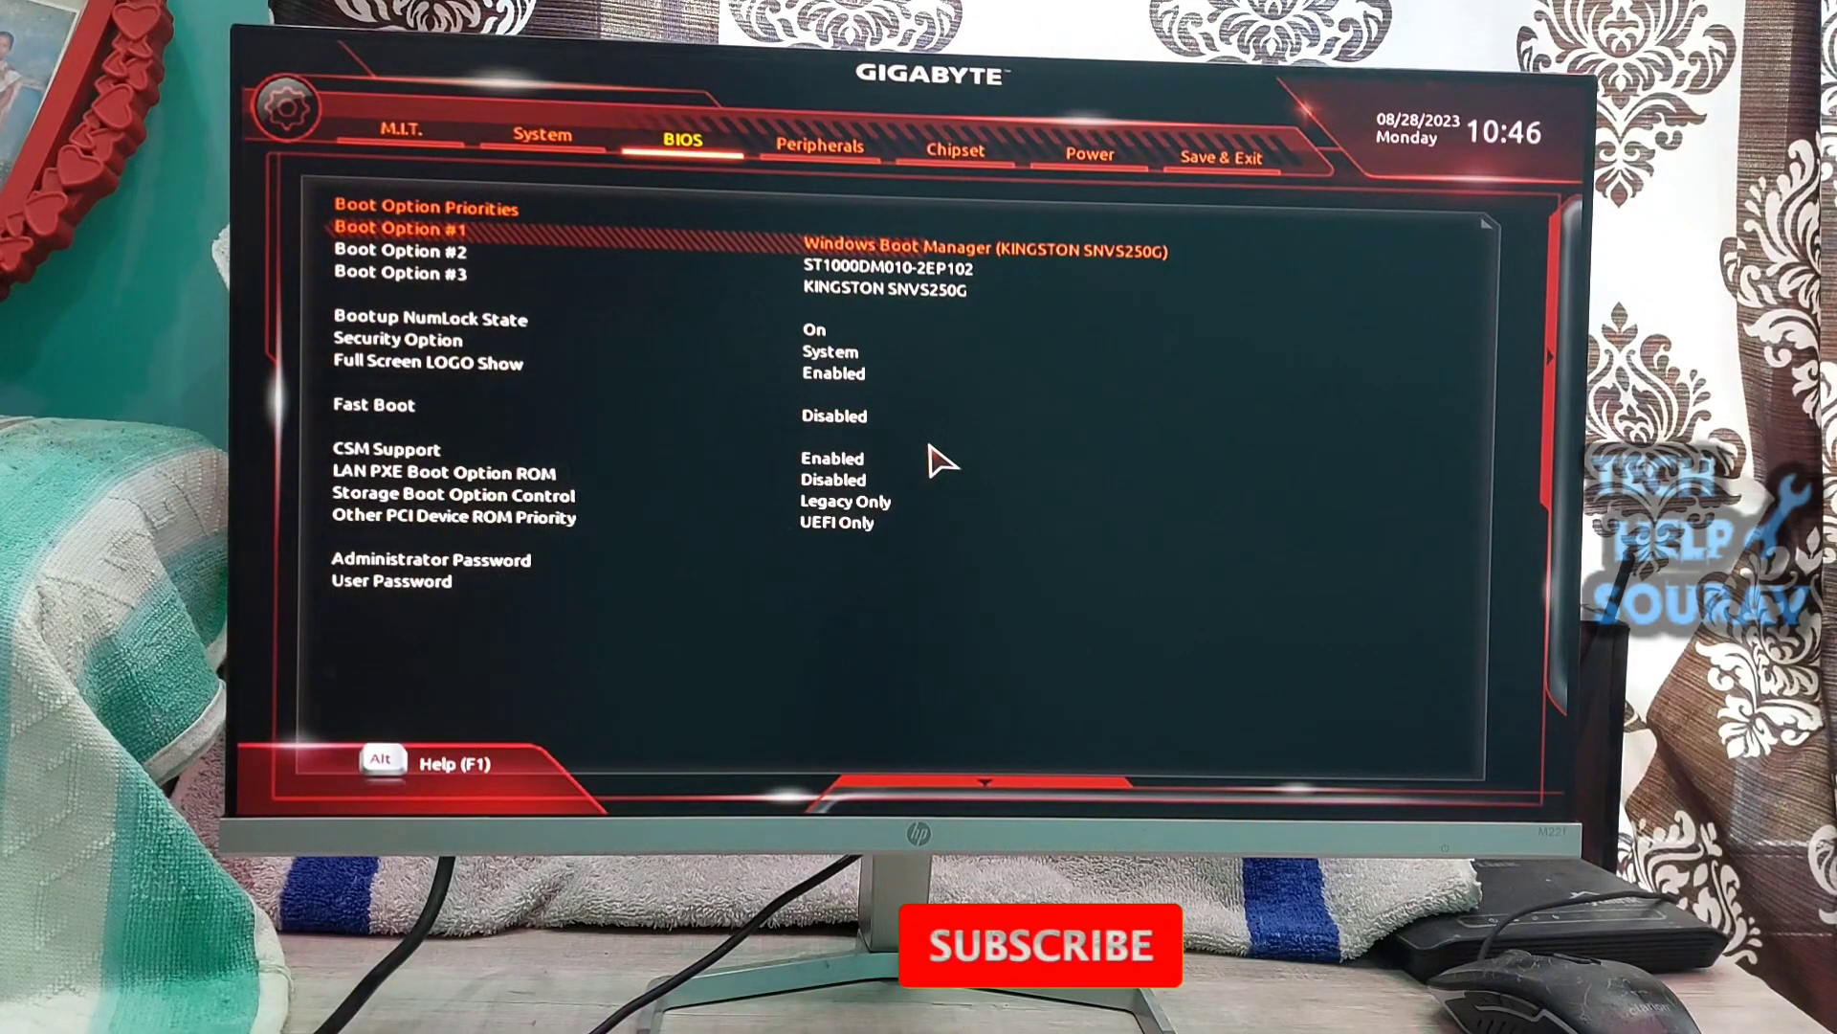
- Save & Exit Setup and confirm Yes so the PC reboots with the new boot order
click(1223, 155)
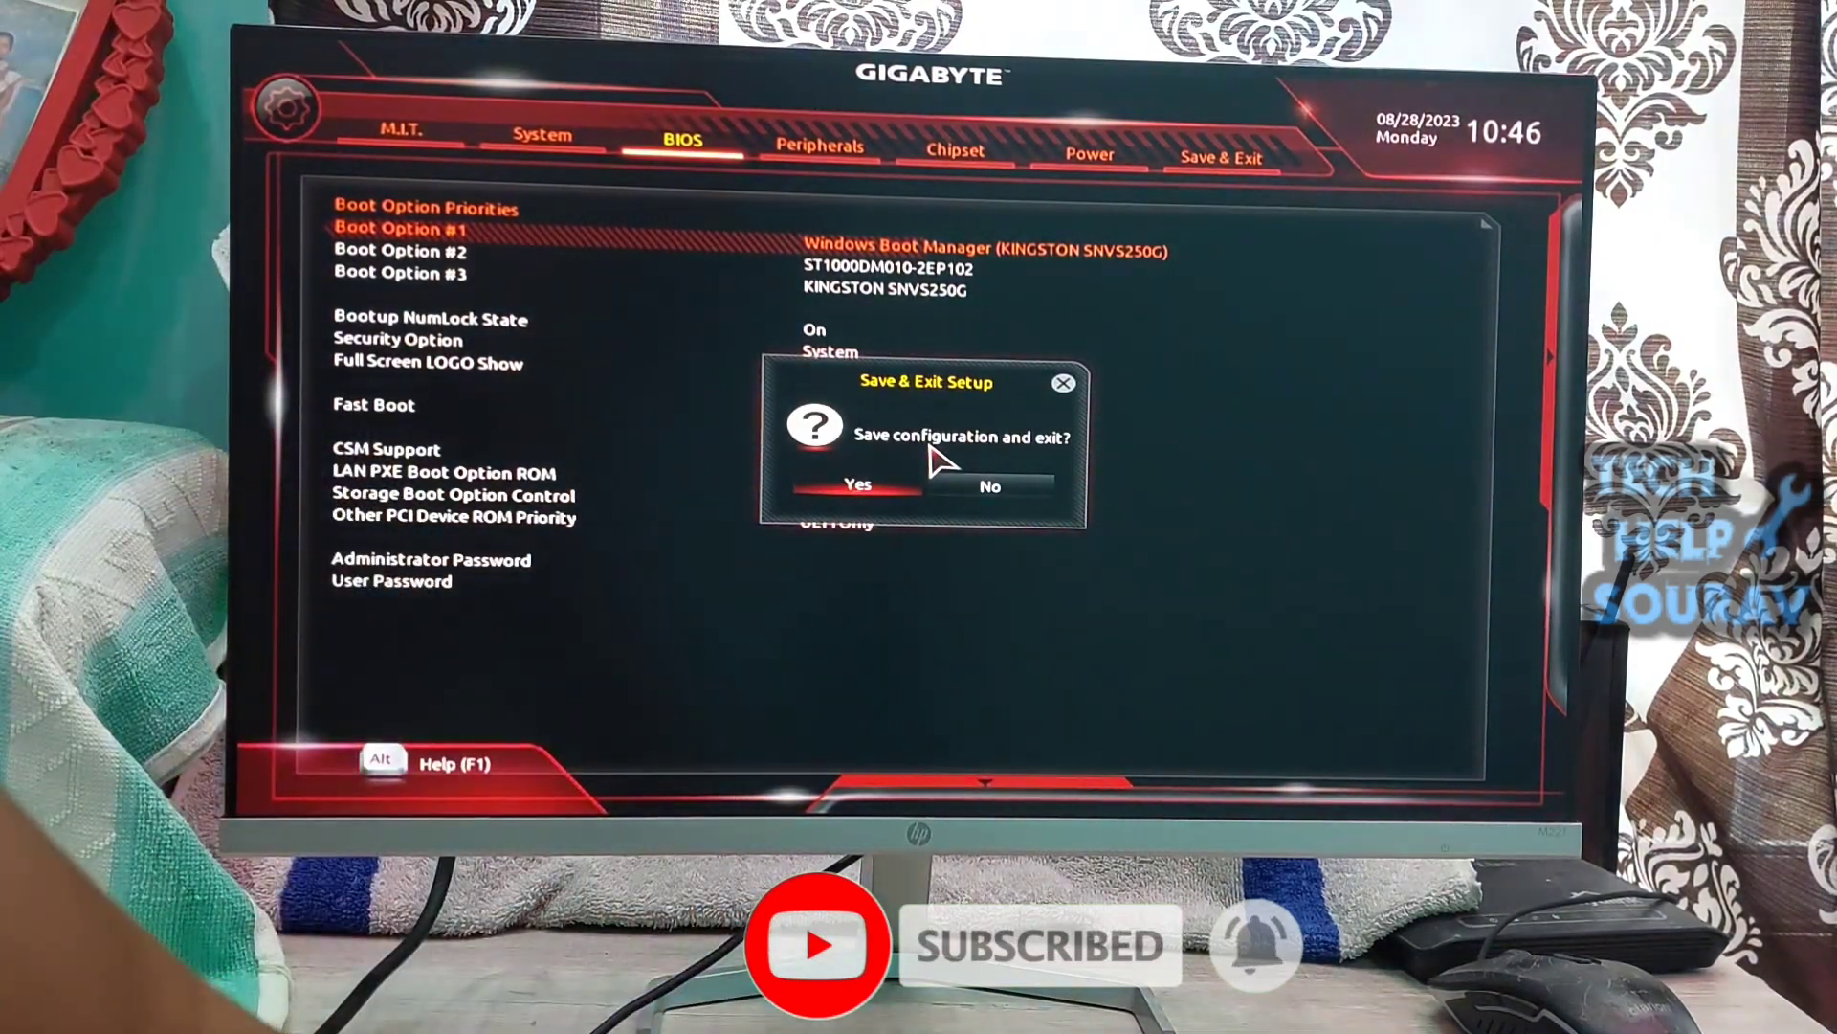
click(858, 484)
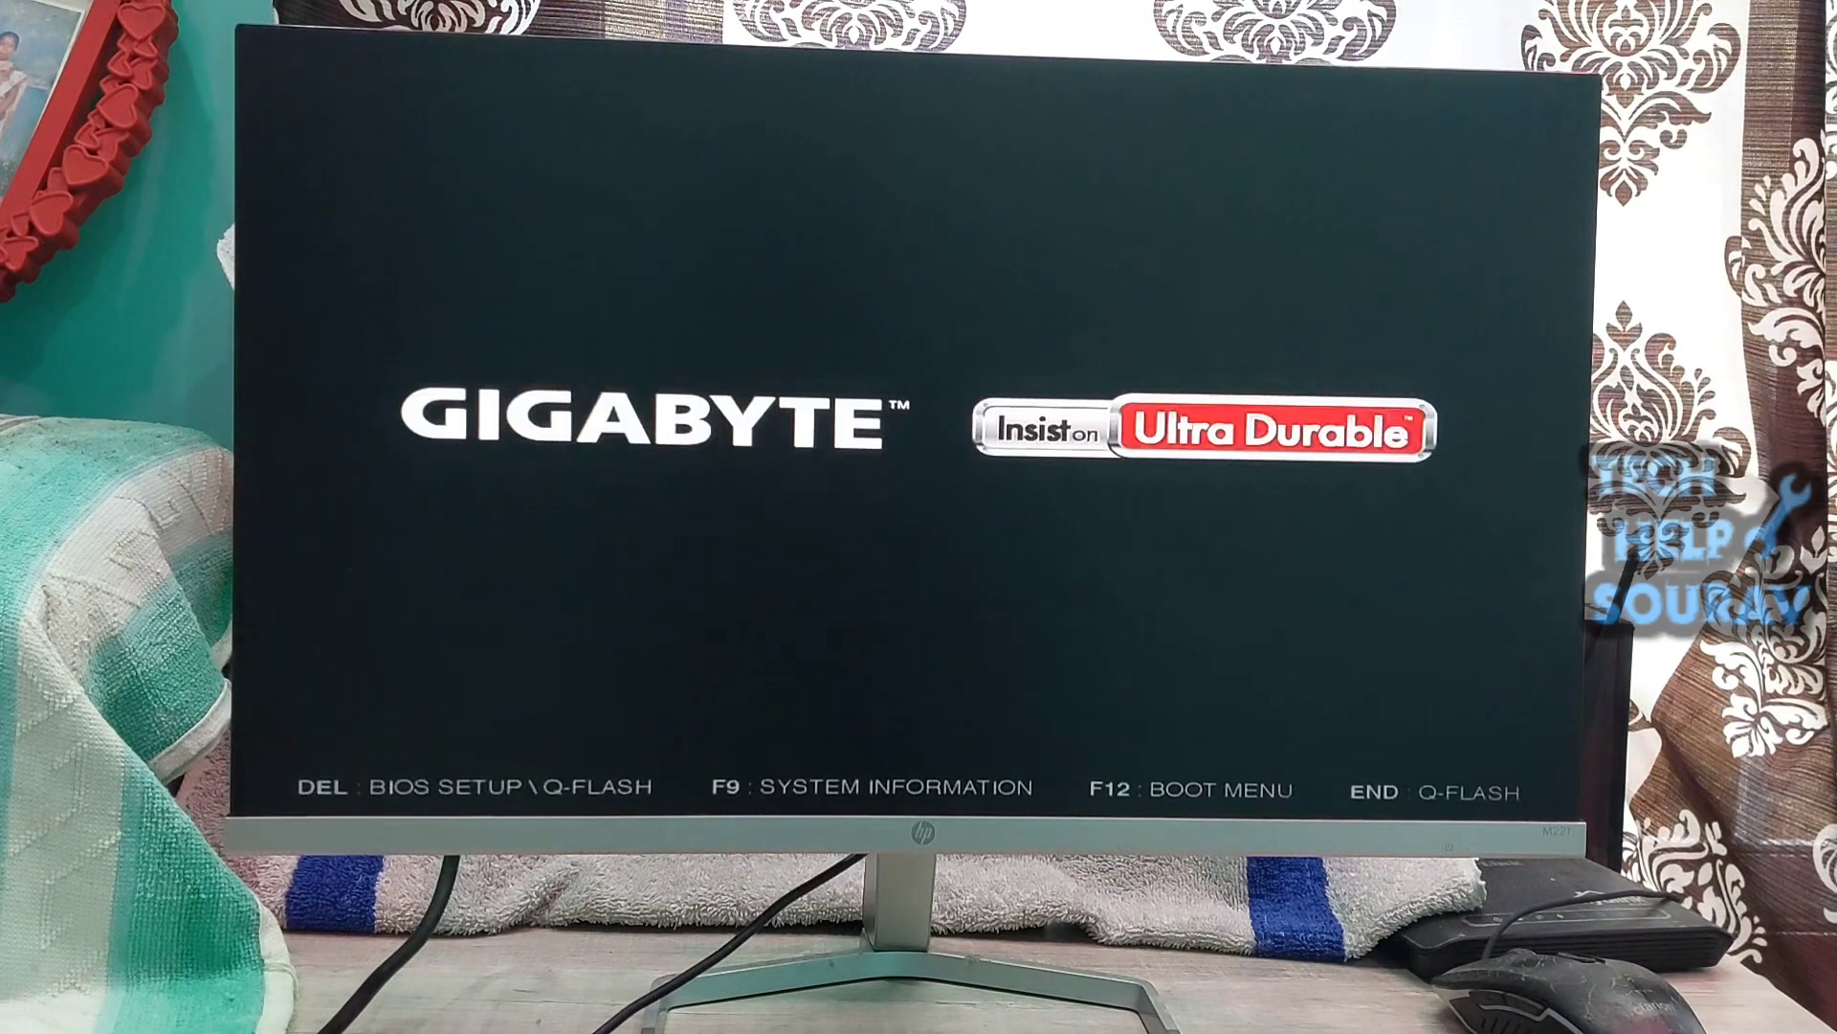